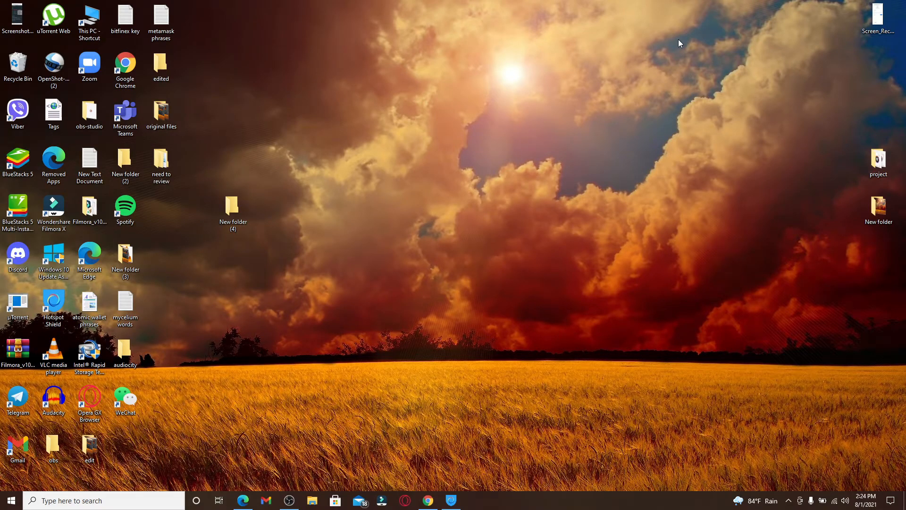
mouse_move(562, 381)
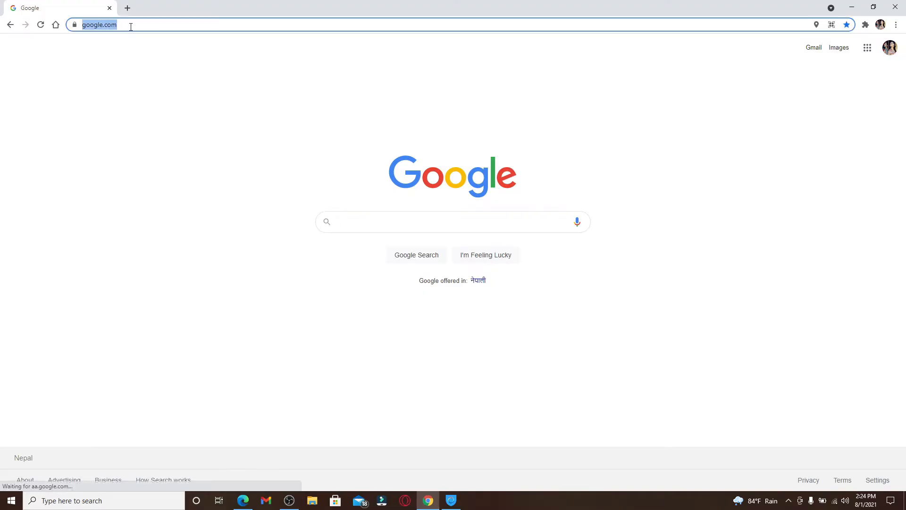
Visit venmo.com and go to the Sign in to Venmo page.
type("venmo.com")
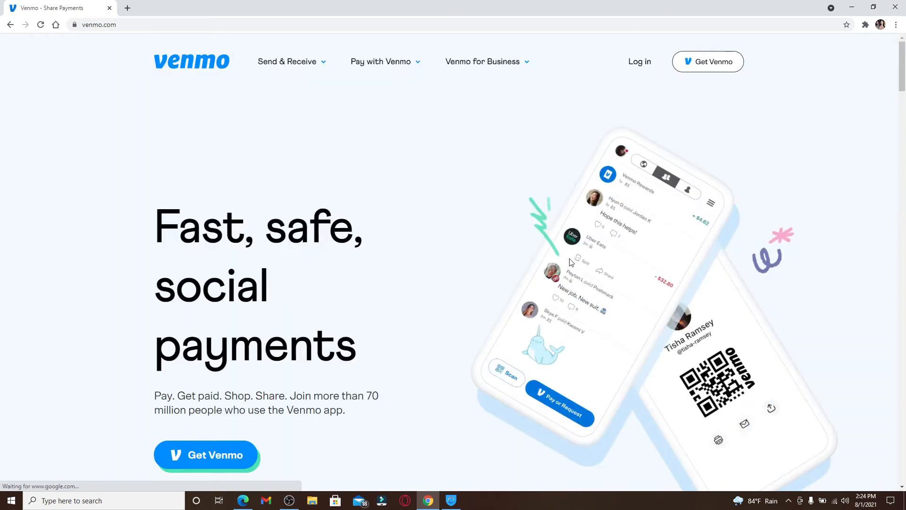
mouse_move(479, 145)
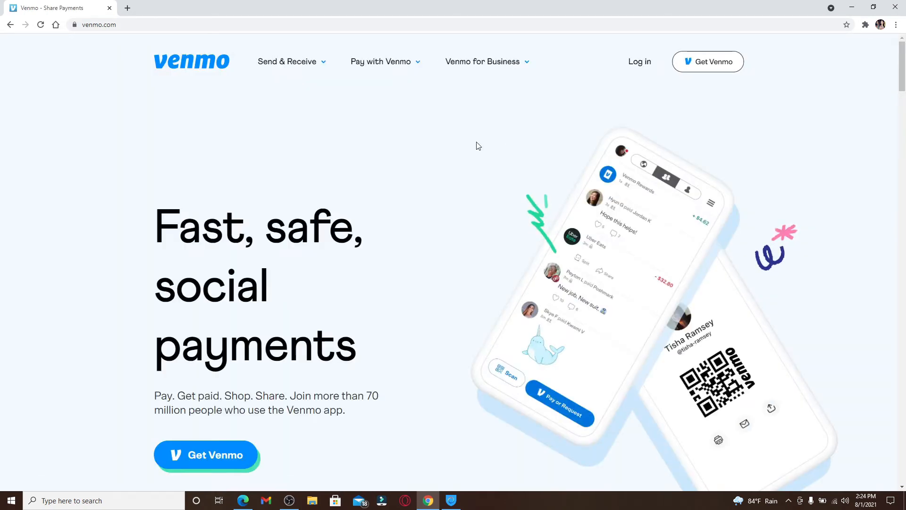
mouse_move(639, 62)
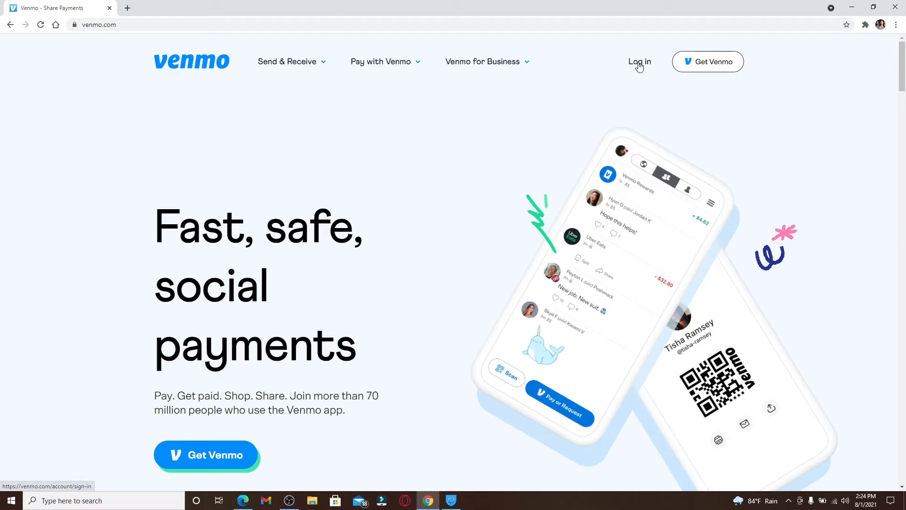
mouse_move(639, 63)
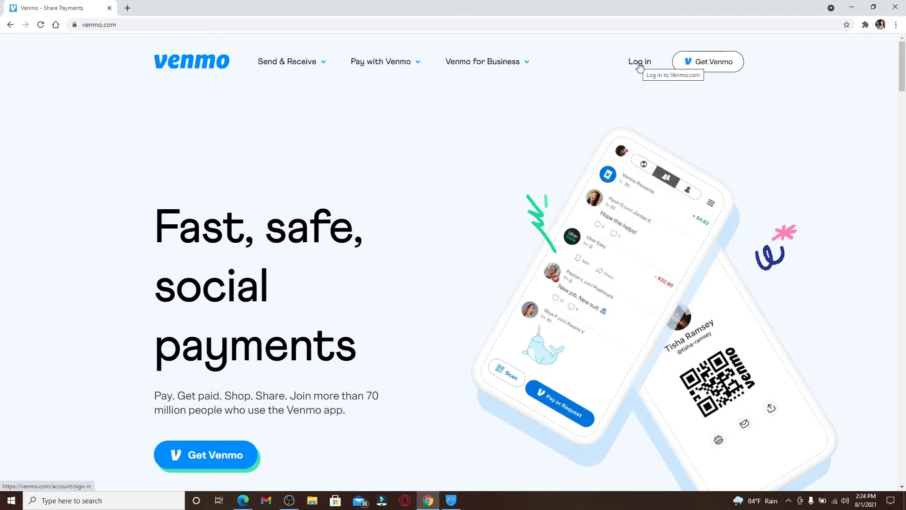
mouse_move(715, 69)
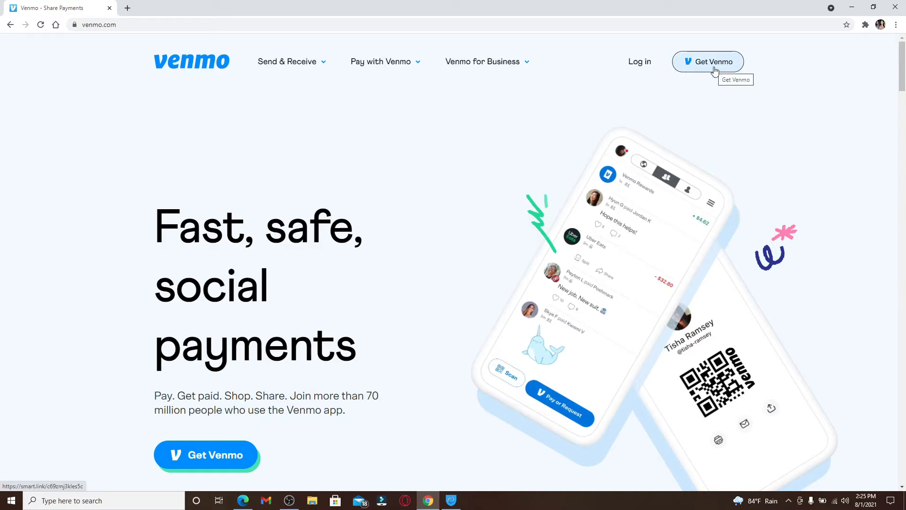
mouse_move(643, 69)
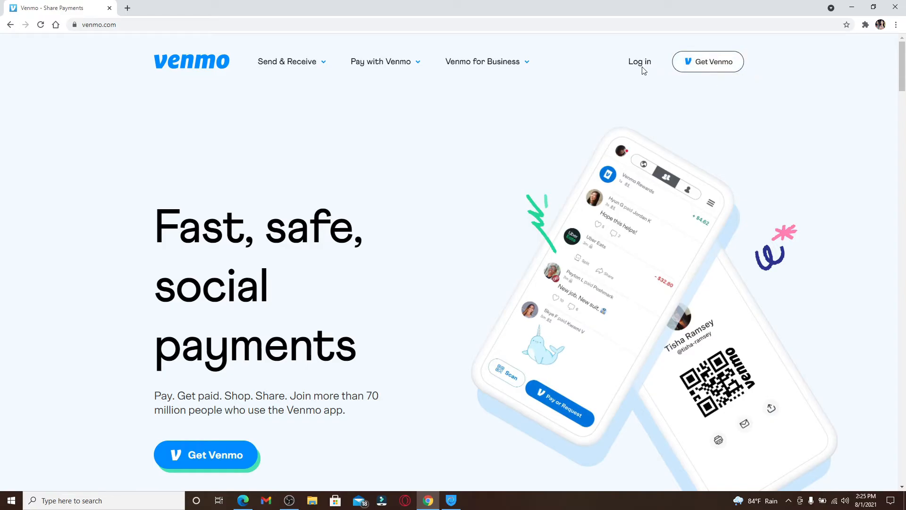
mouse_move(640, 62)
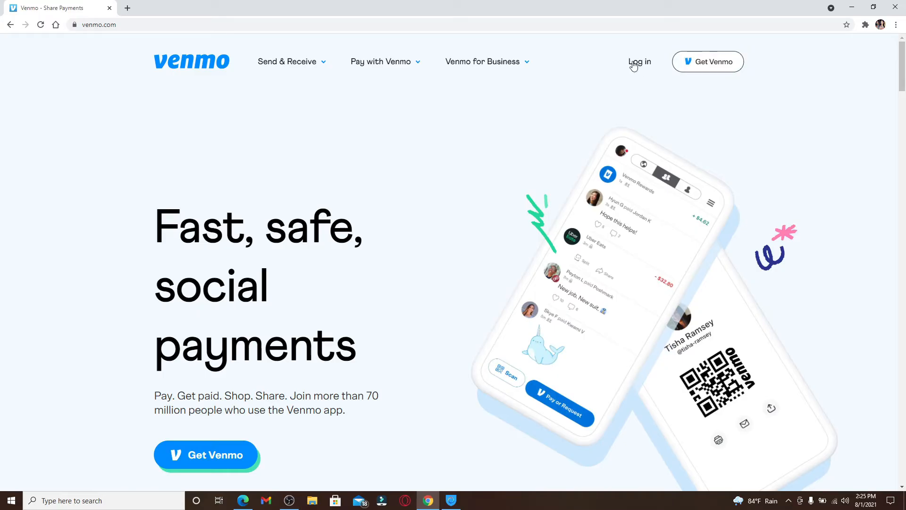
left_click(639, 62)
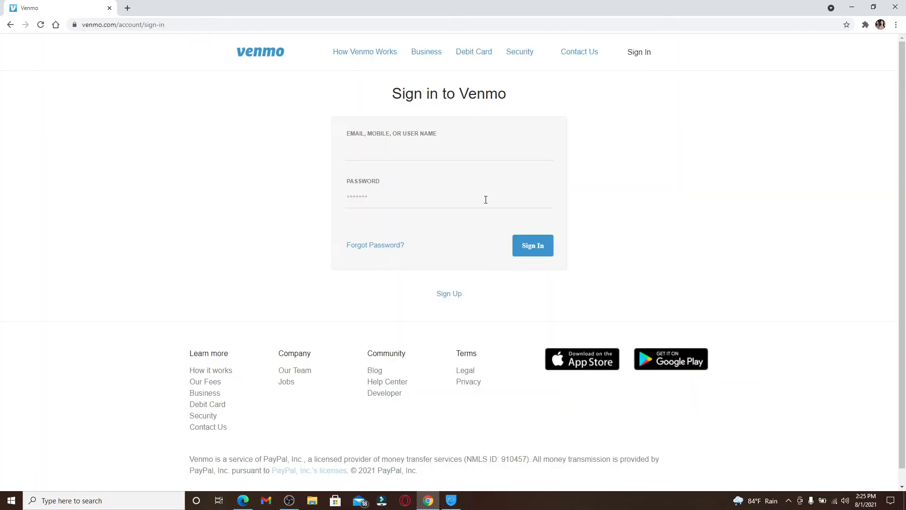
mouse_move(445, 190)
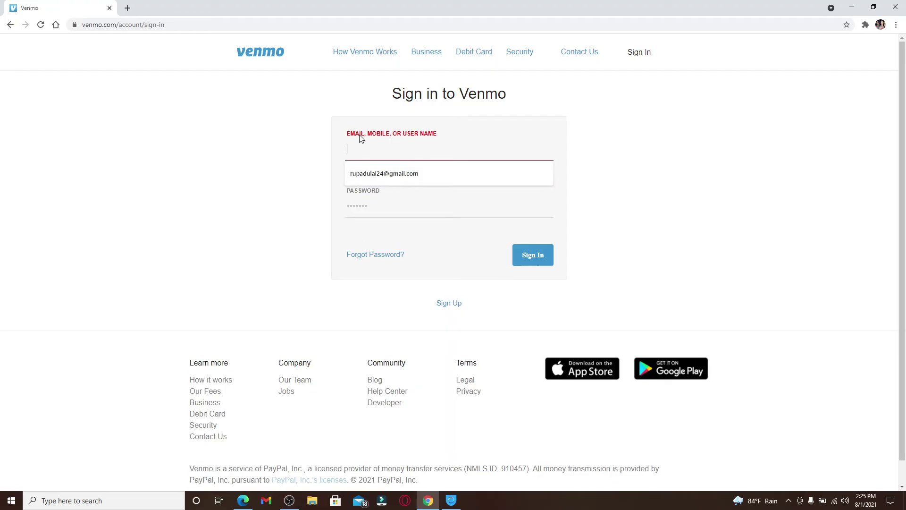
mouse_move(393, 139)
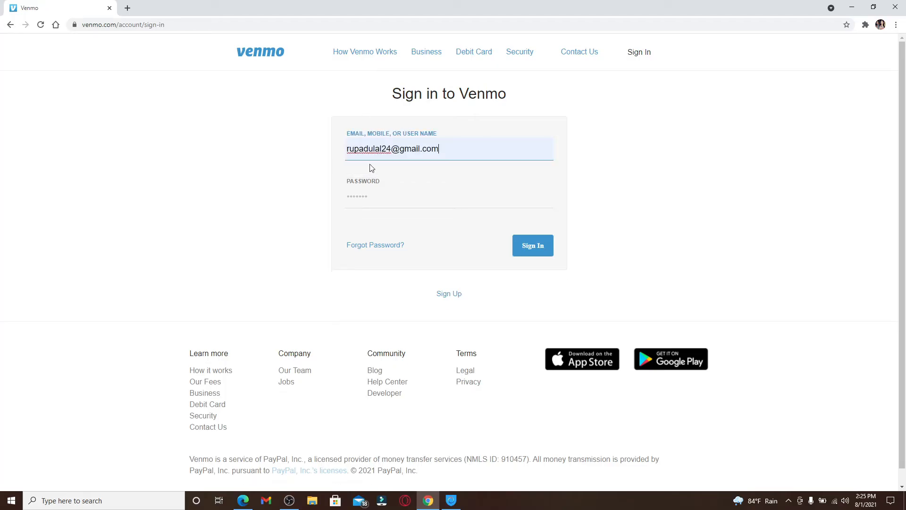
mouse_move(431, 149)
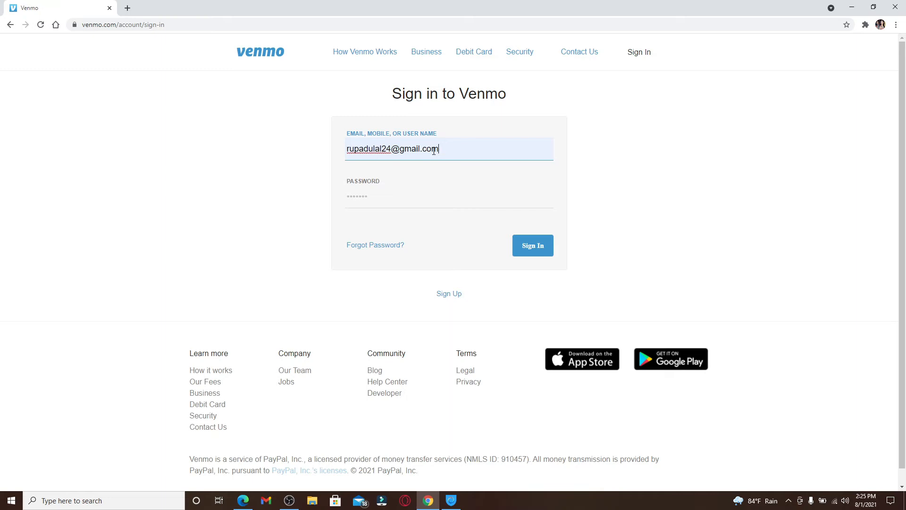
Fill in the account email and password and submit the sign-in.
left_click(398, 197)
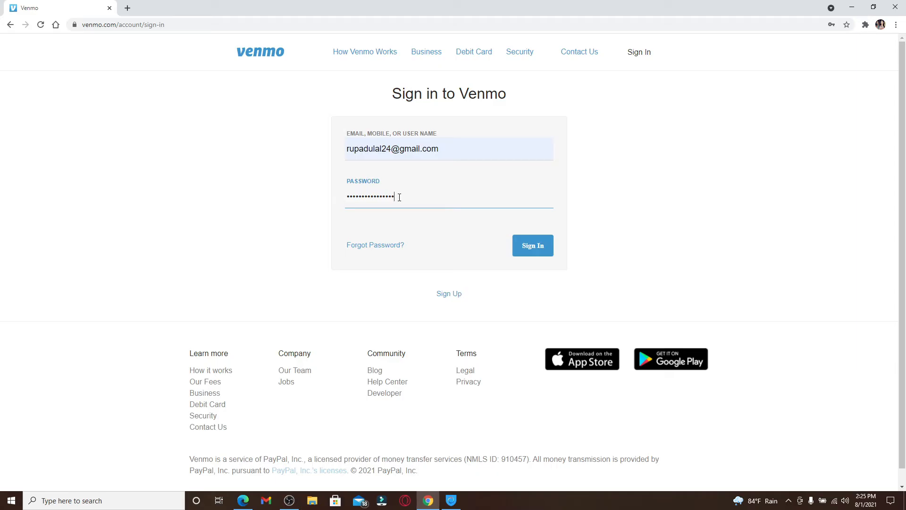
mouse_move(381, 247)
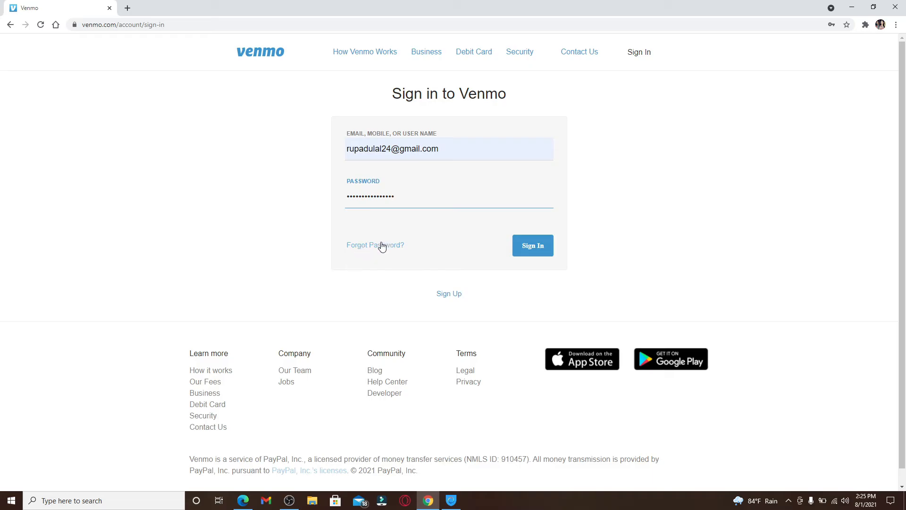
mouse_move(374, 253)
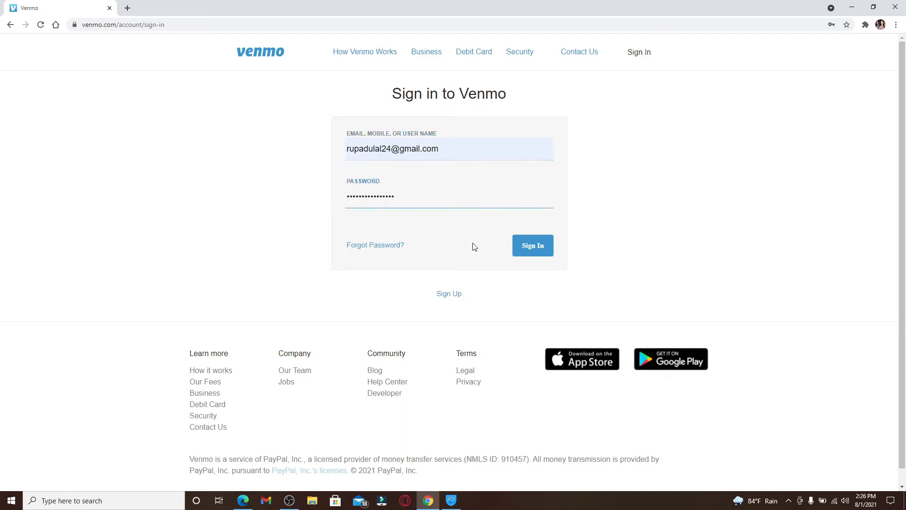
left_click(533, 245)
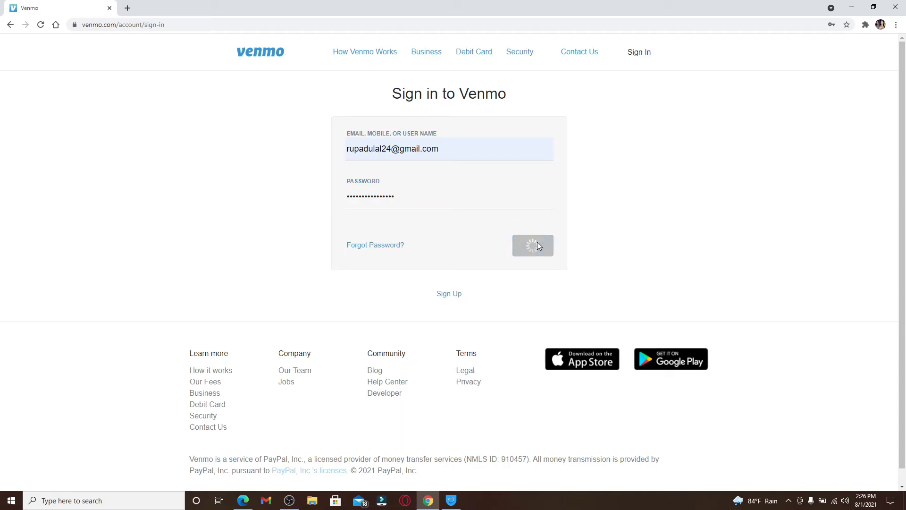
left_click(532, 245)
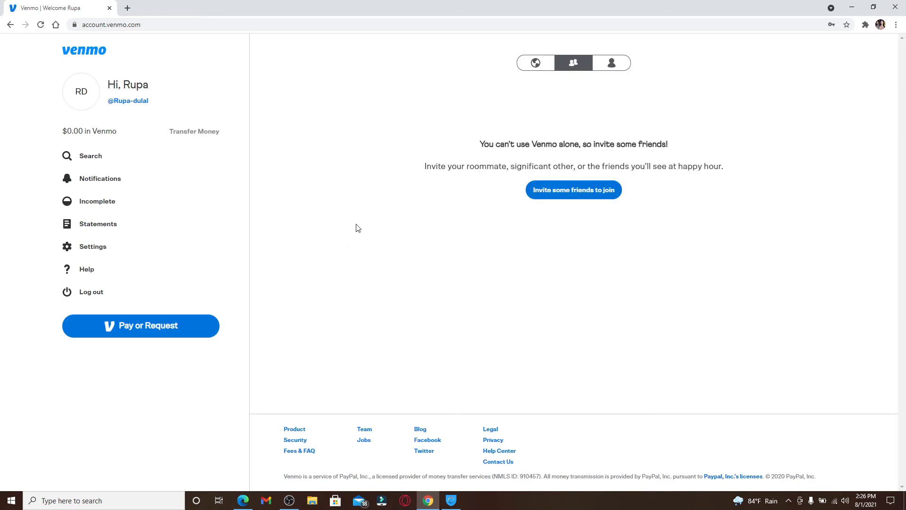
mouse_move(446, 192)
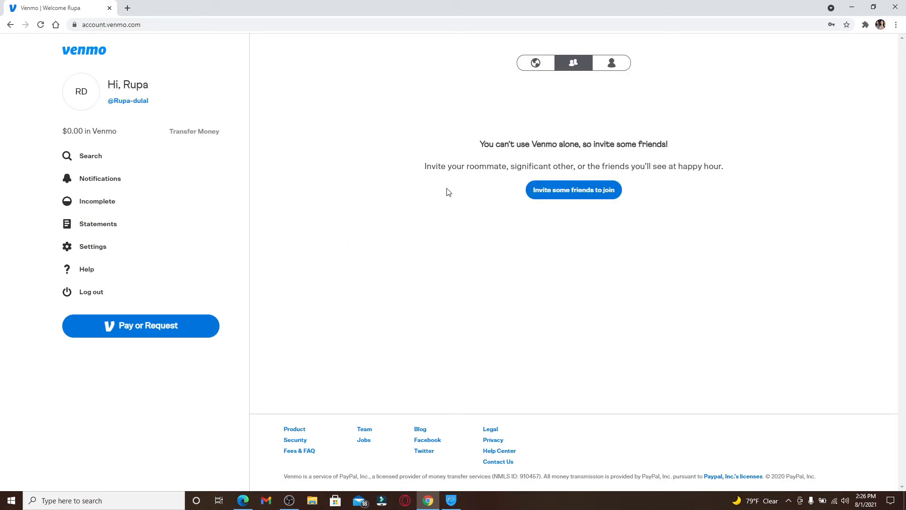
mouse_move(573, 190)
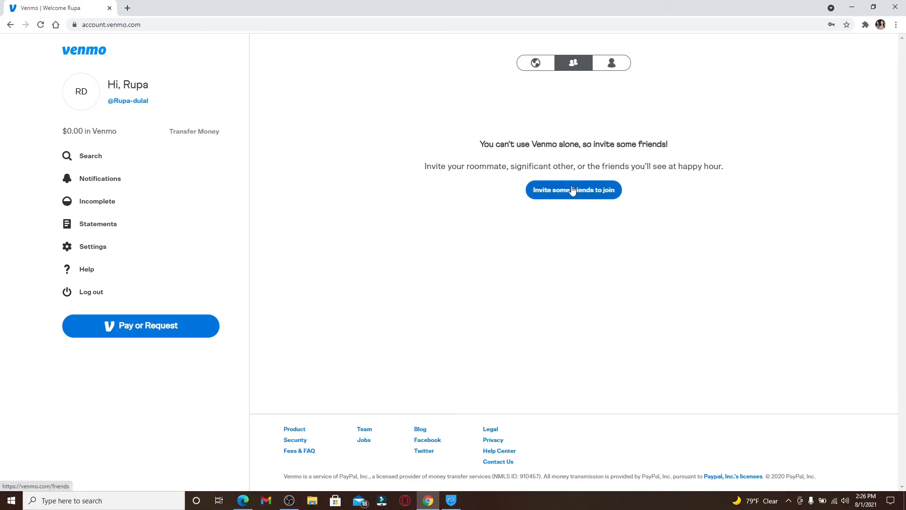
Go to the Your Friends page via 'Invite some friends to join'.
left_click(573, 189)
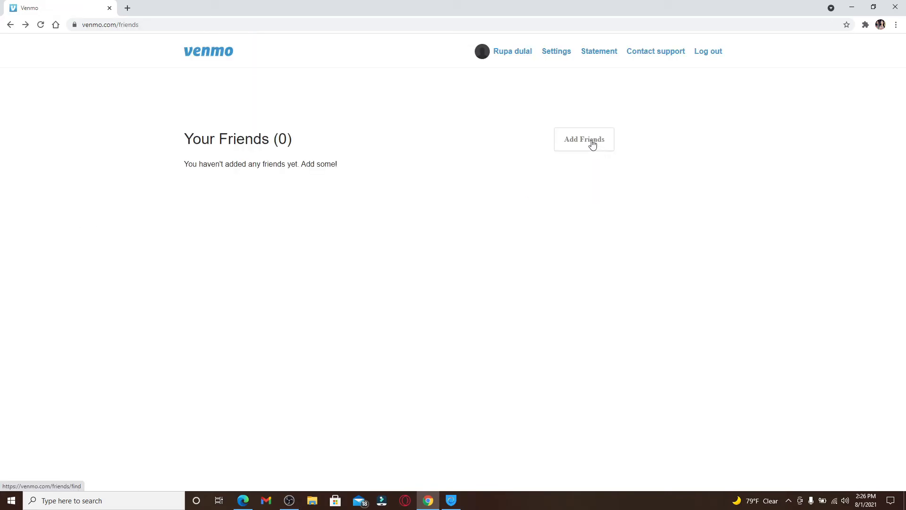
left_click(583, 140)
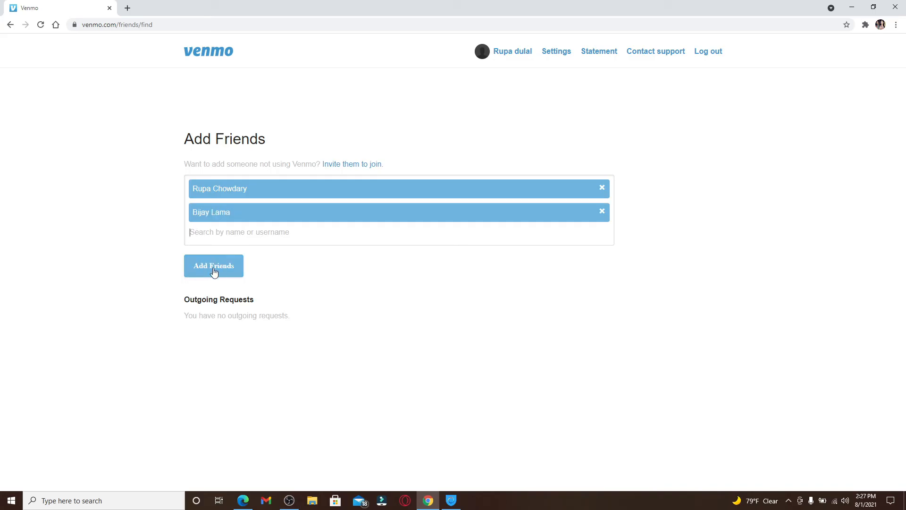
mouse_move(424, 275)
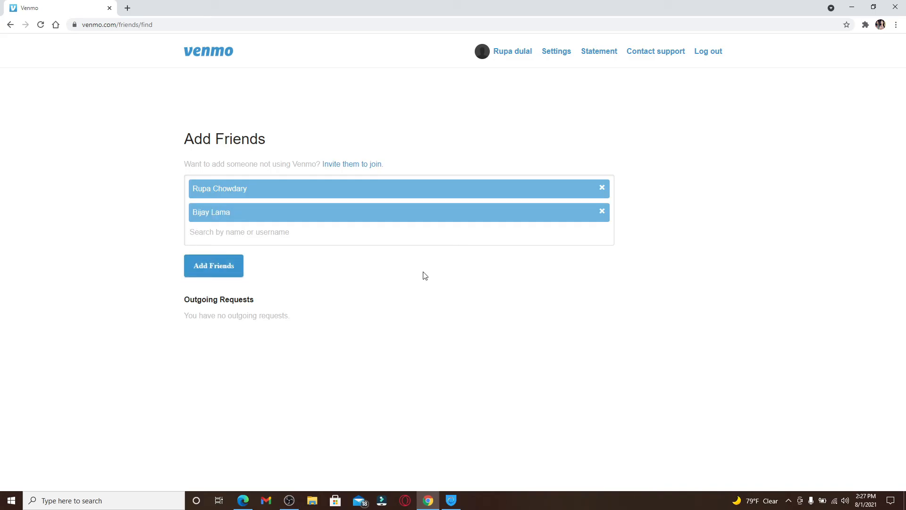
mouse_move(315, 172)
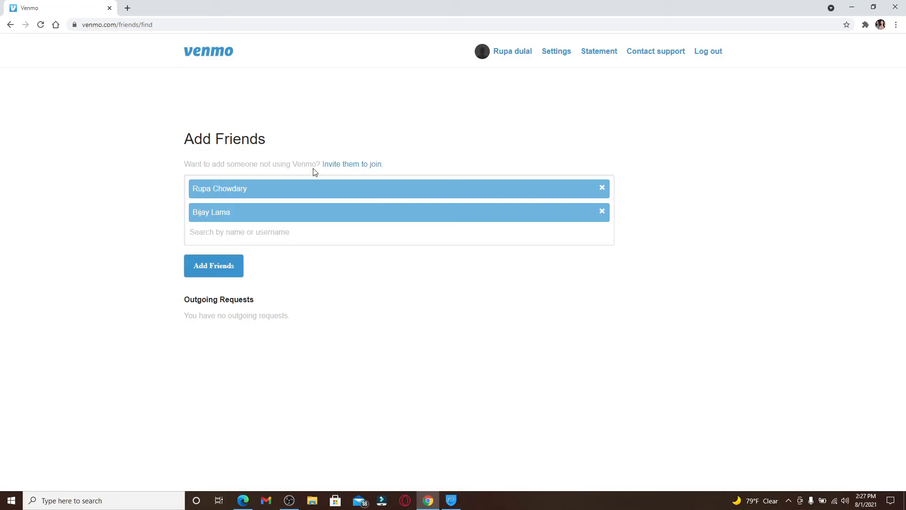
left_click(352, 164)
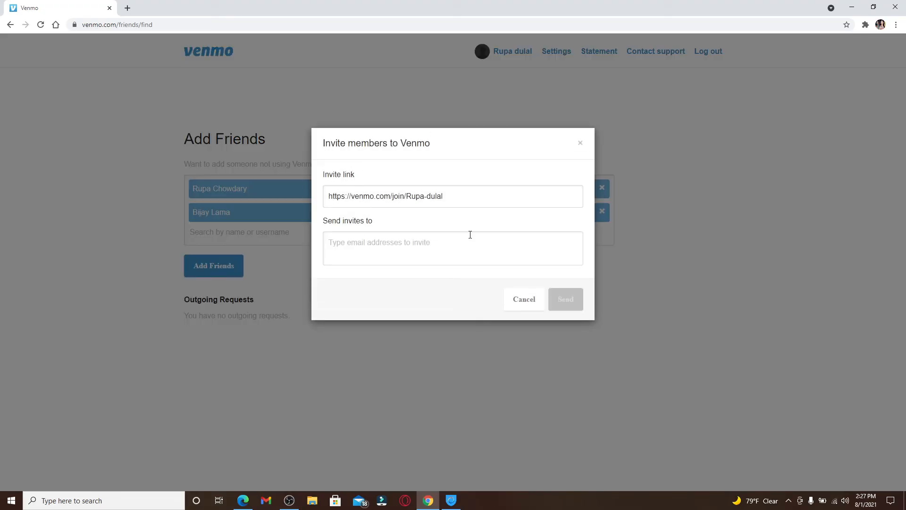
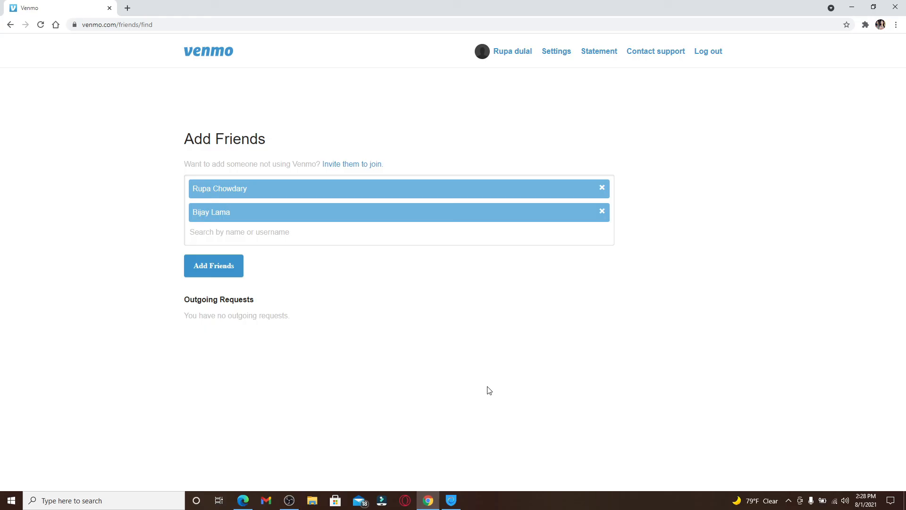
mouse_move(286, 189)
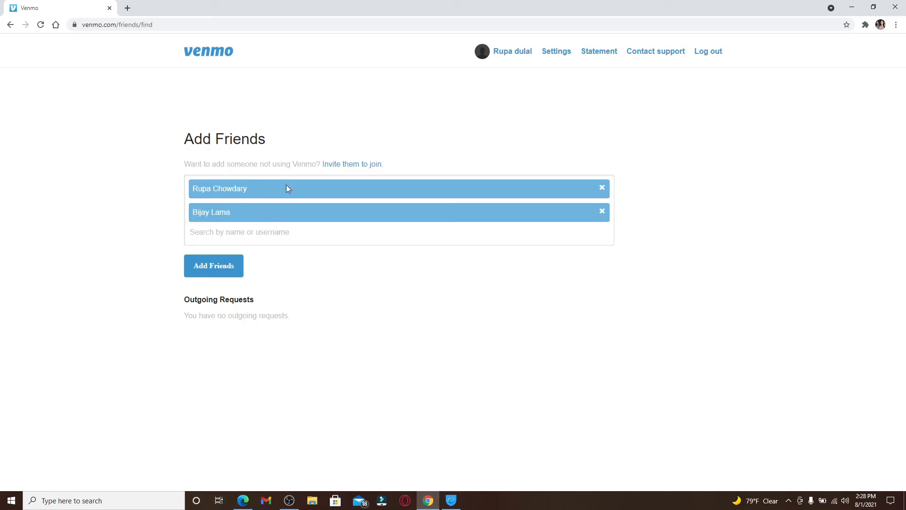
mouse_move(280, 190)
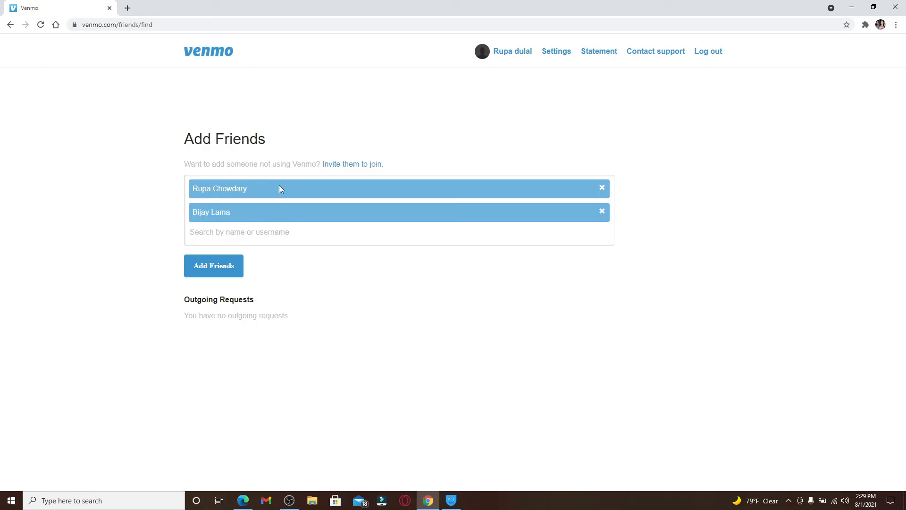
Submit friend requests for the two queued friends.
left_click(213, 267)
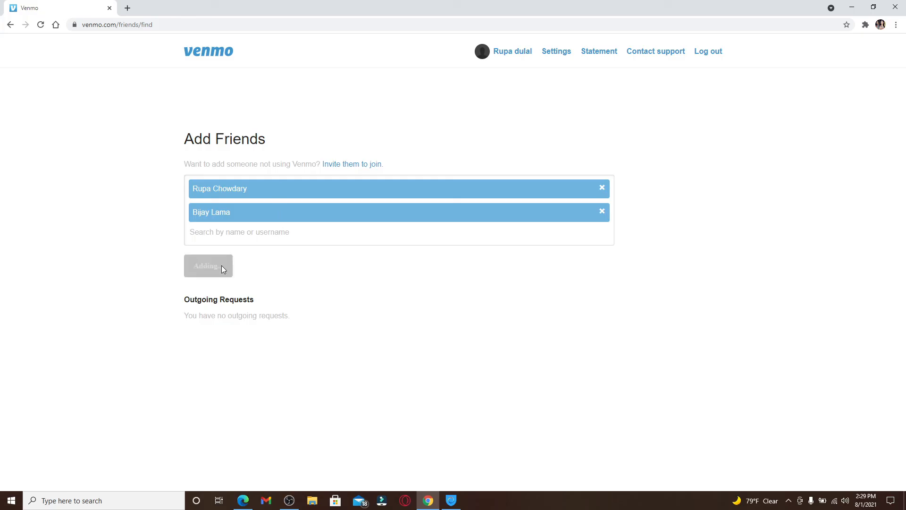
left_click(208, 265)
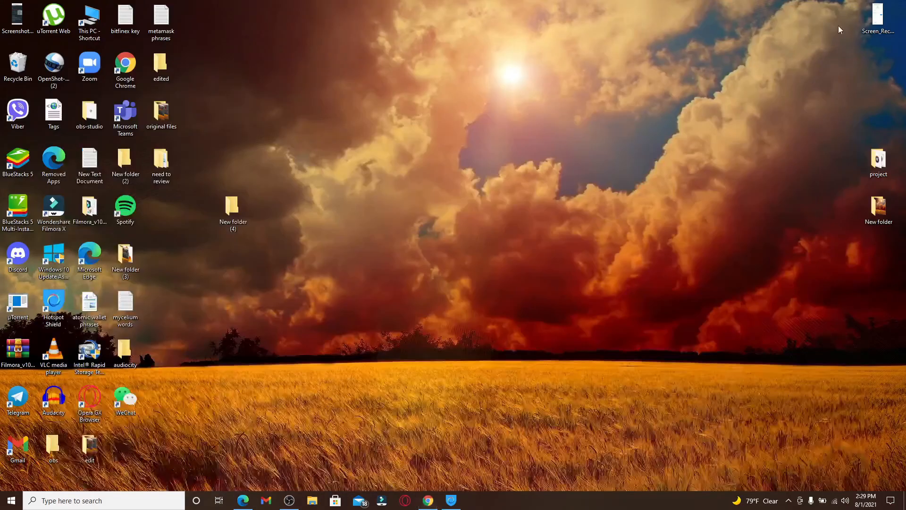
mouse_move(487, 191)
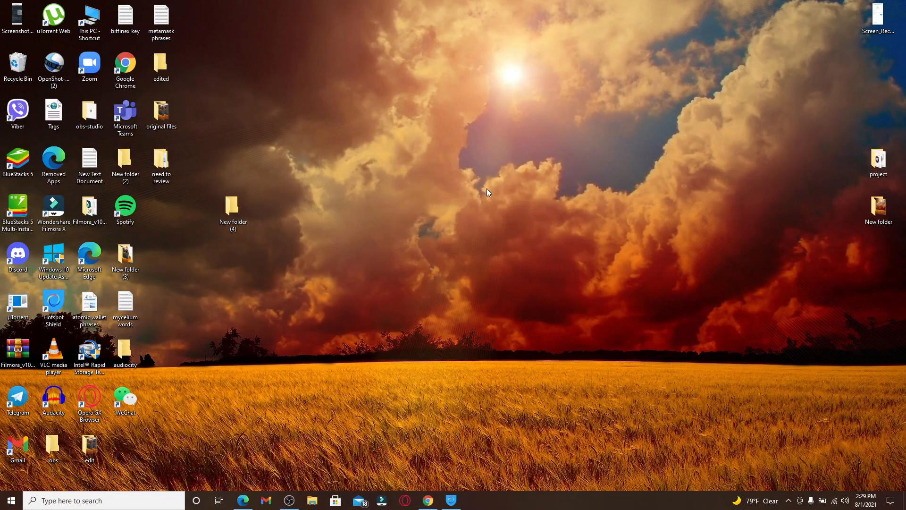